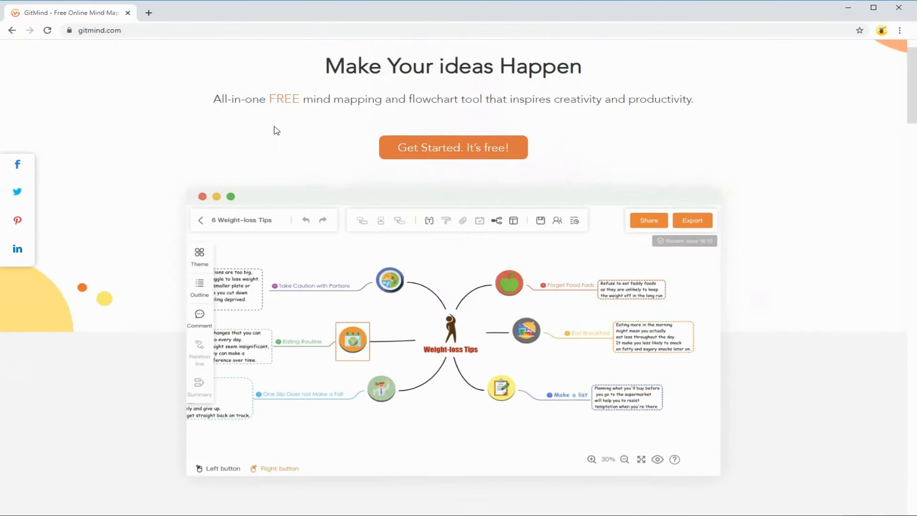
Enter GitMind via Get Started and browse the template gallery.
click(452, 159)
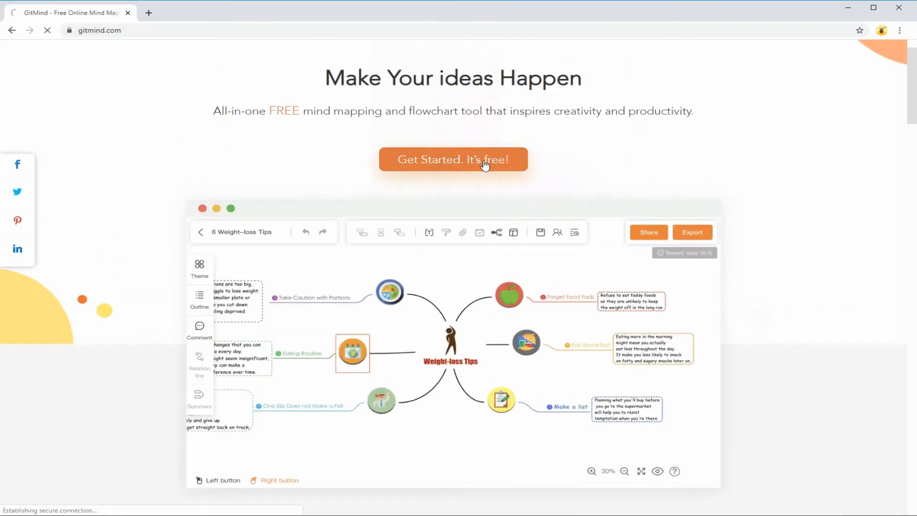
click(452, 159)
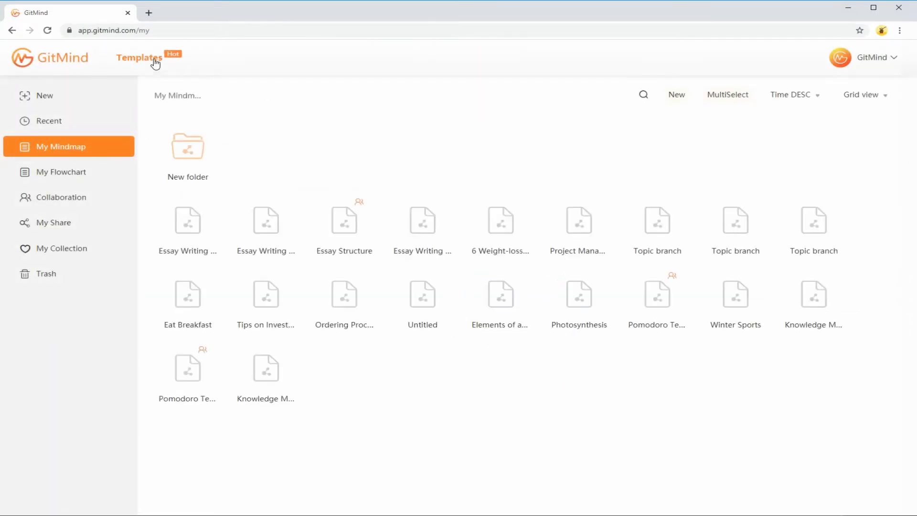
click(140, 57)
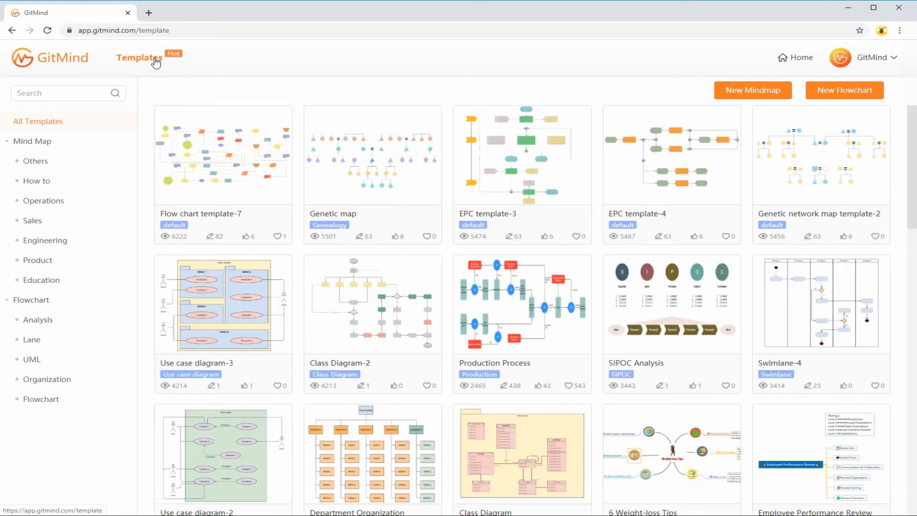
scroll(down, 3)
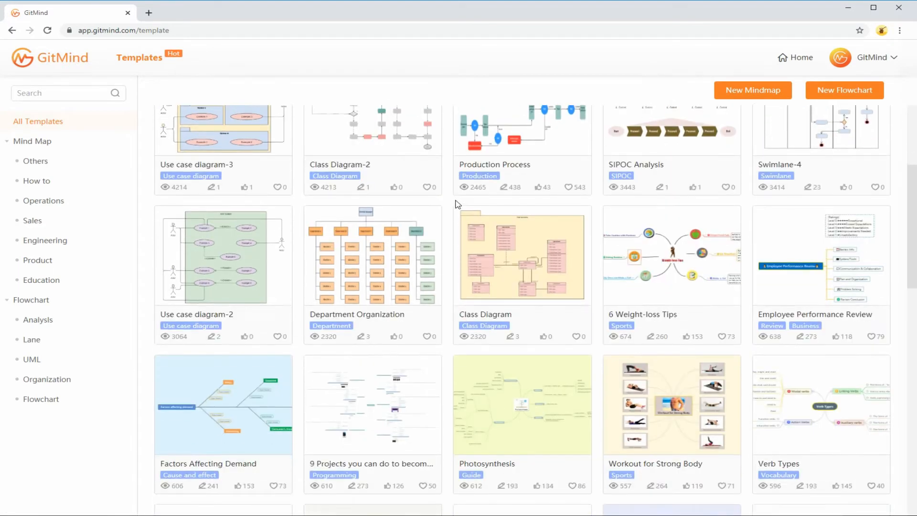
scroll(down, 3)
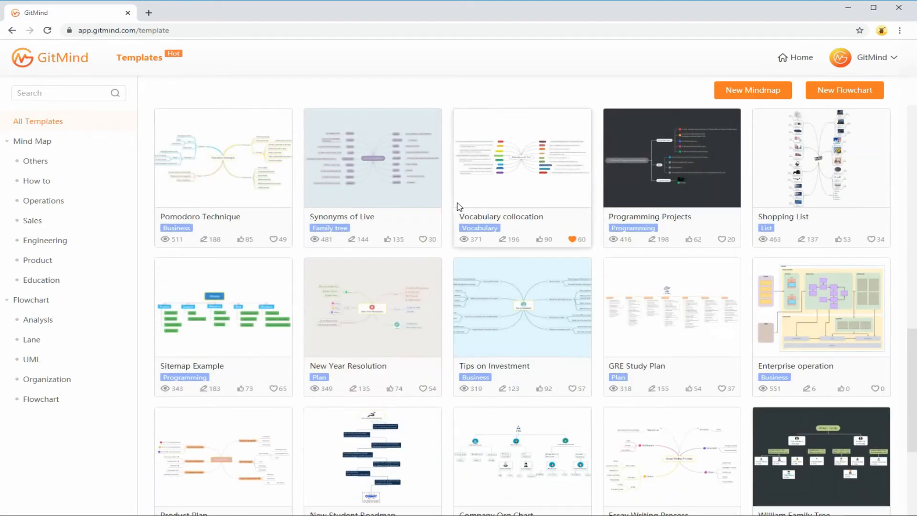
Filter to Education mind maps and preview the Essay Writing Process template.
click(41, 280)
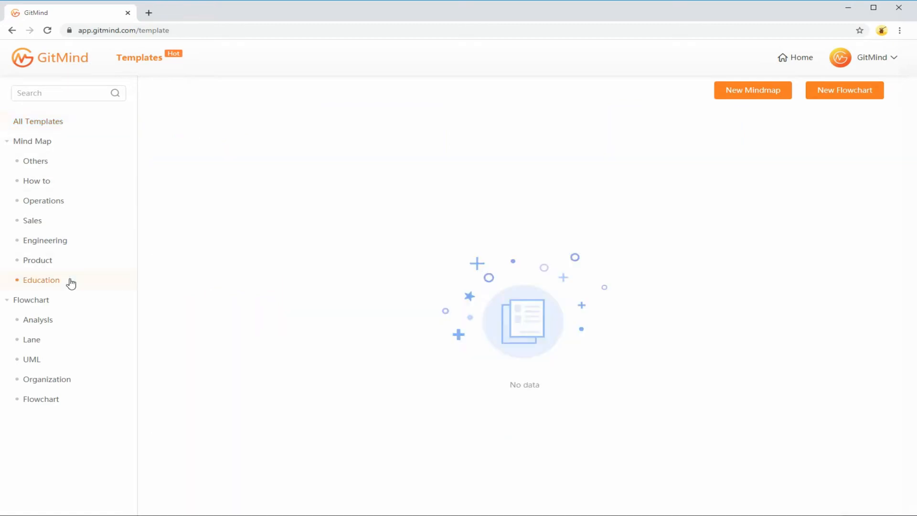
click(41, 280)
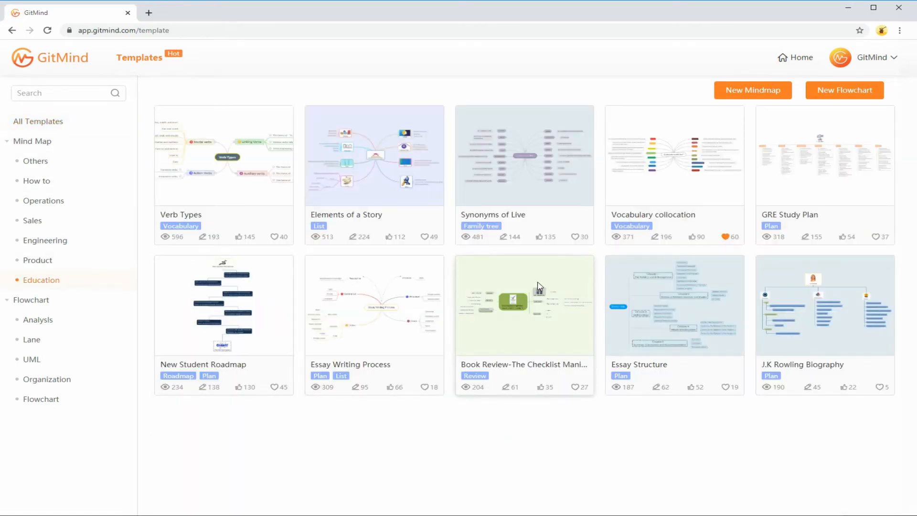
click(373, 304)
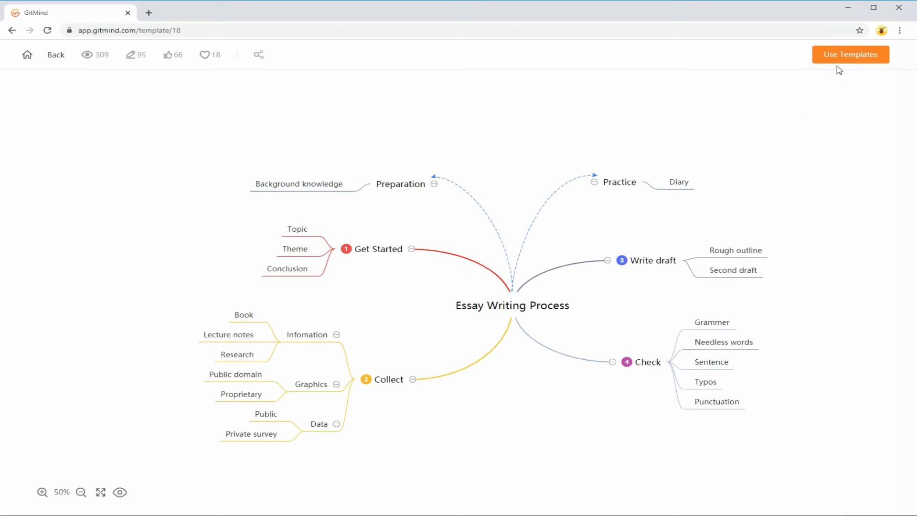
Create a map from the template, retitle its centre 'Essay Title' and apply a dark theme.
click(850, 54)
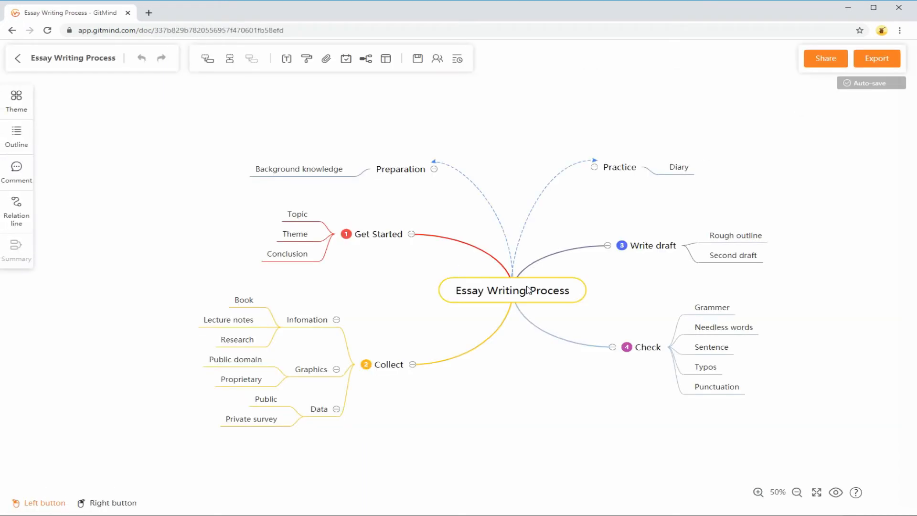
click(525, 350)
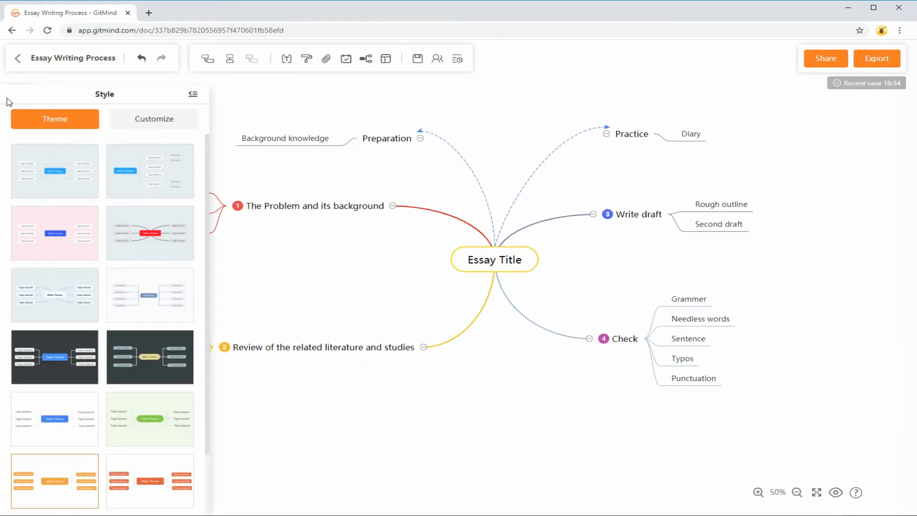
click(153, 119)
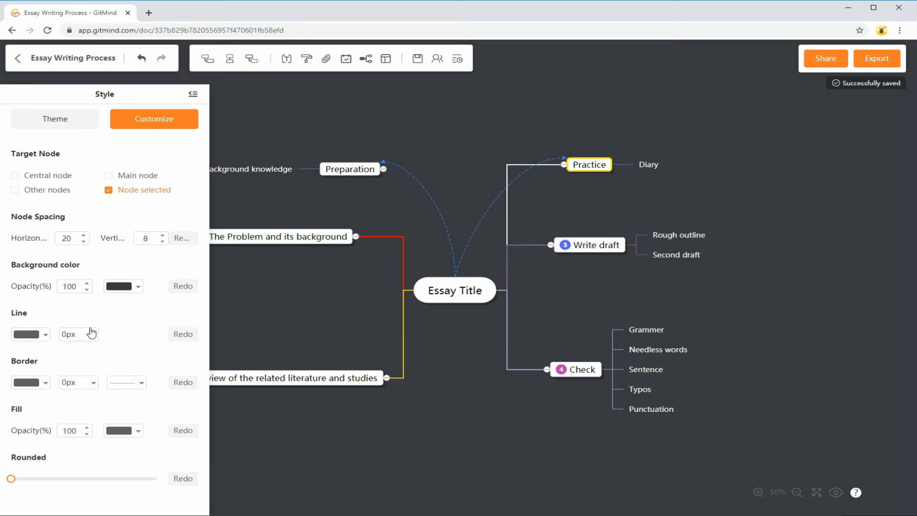
click(366, 59)
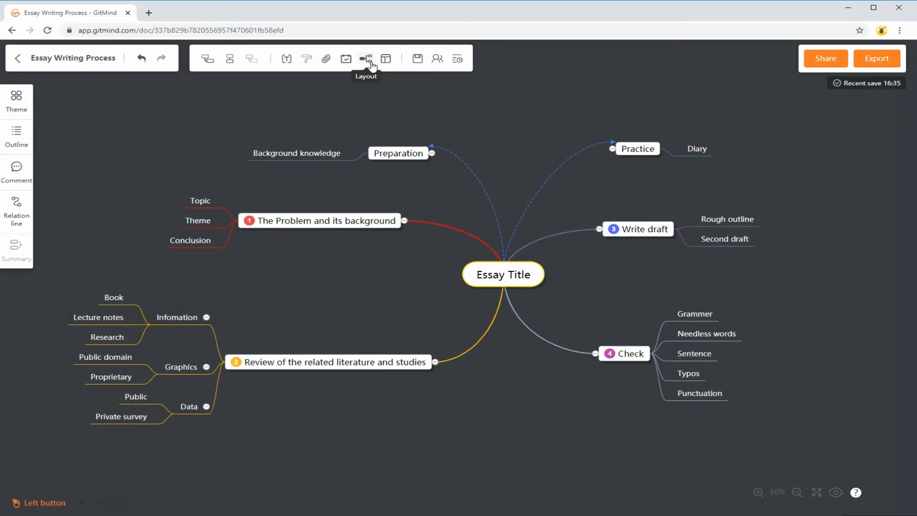
mouse_move(437, 58)
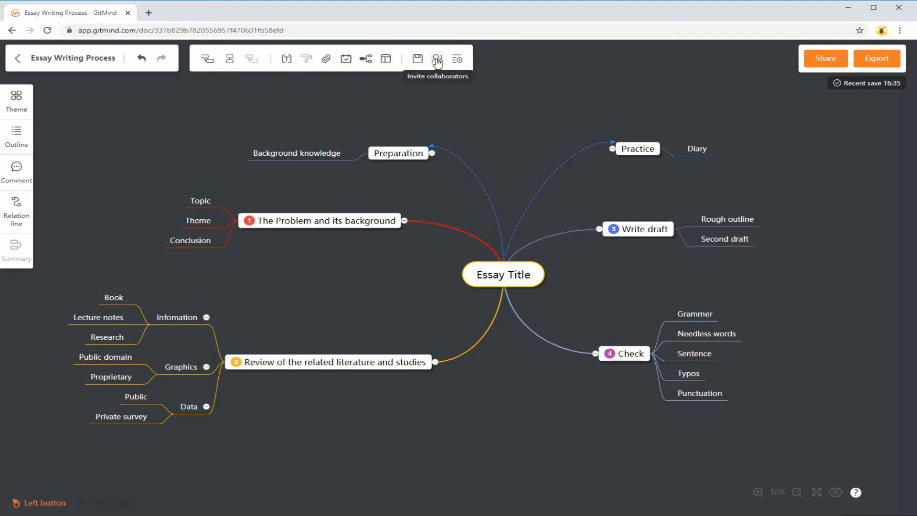
Check the map members and collaborator invite link, then edit a branch node.
click(438, 58)
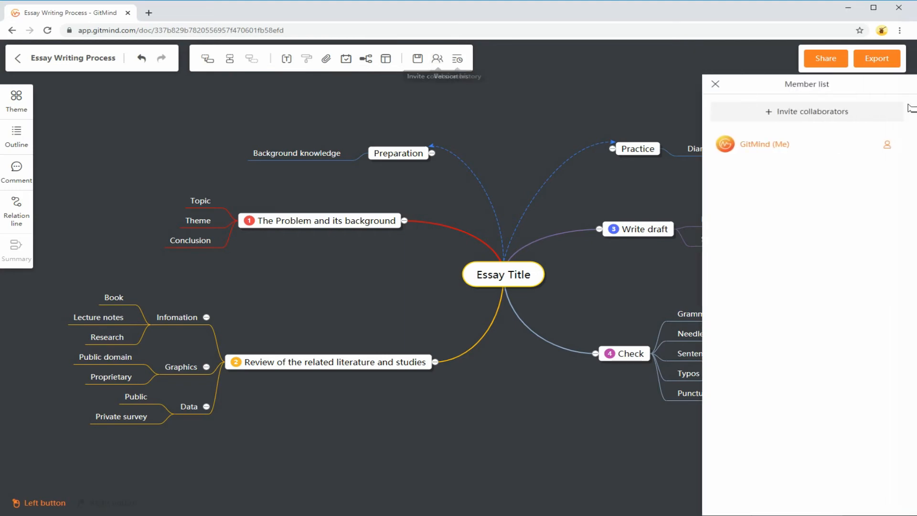
click(812, 111)
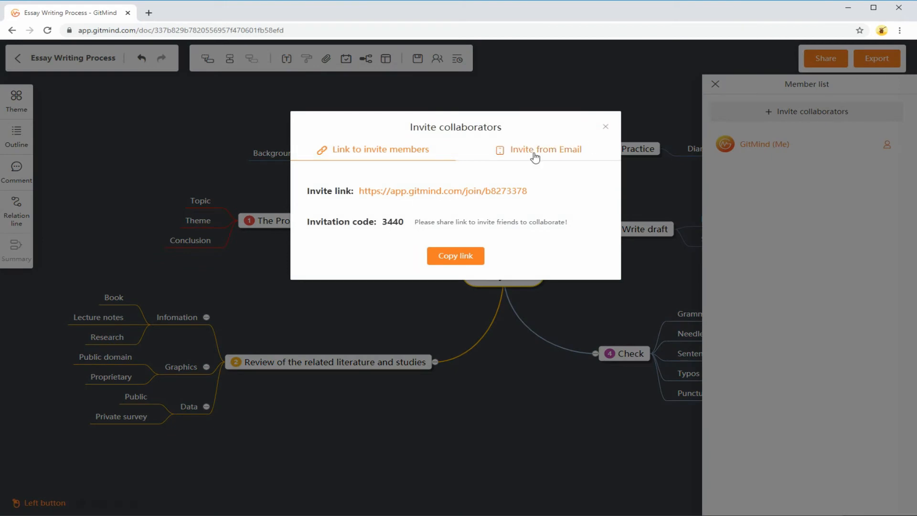
double_click(442, 191)
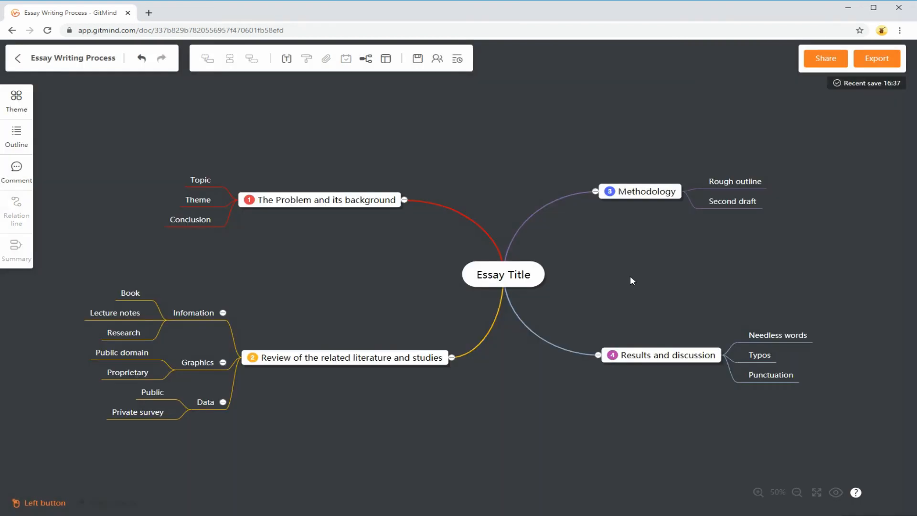
Export the mind map as an SVG file.
click(876, 58)
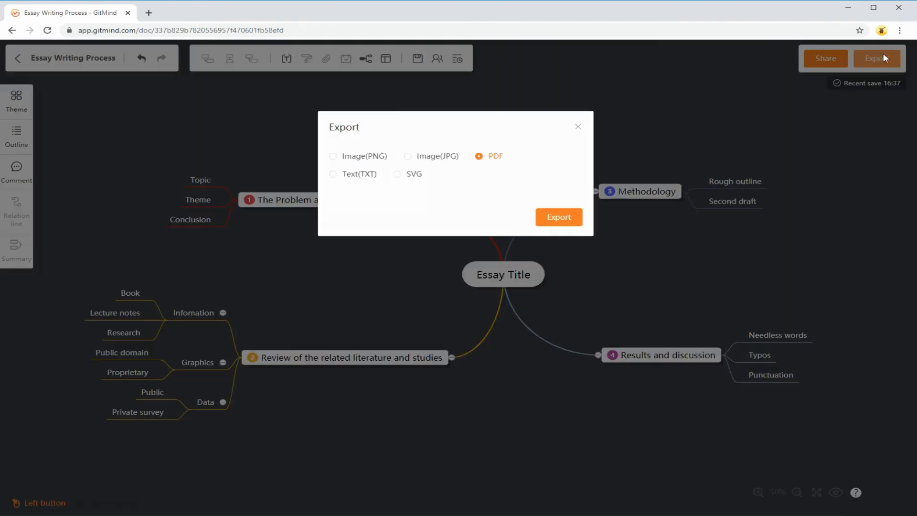
click(397, 174)
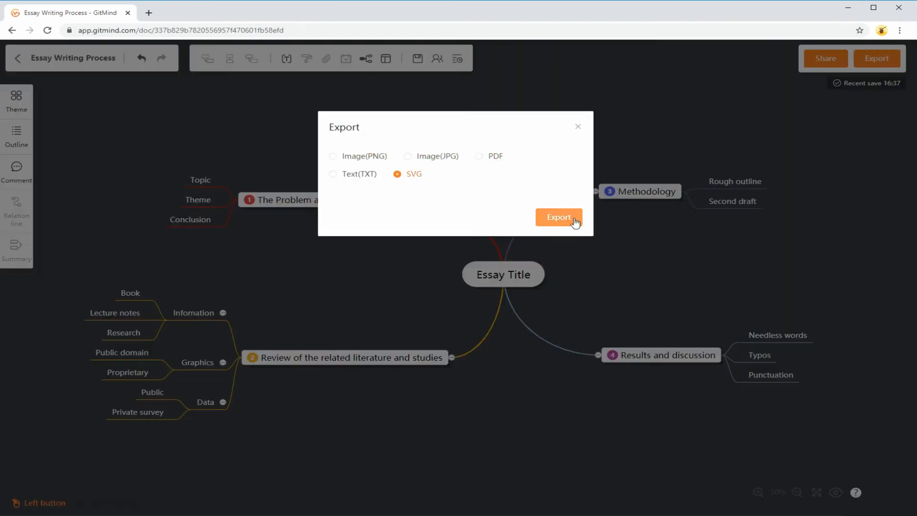
click(558, 217)
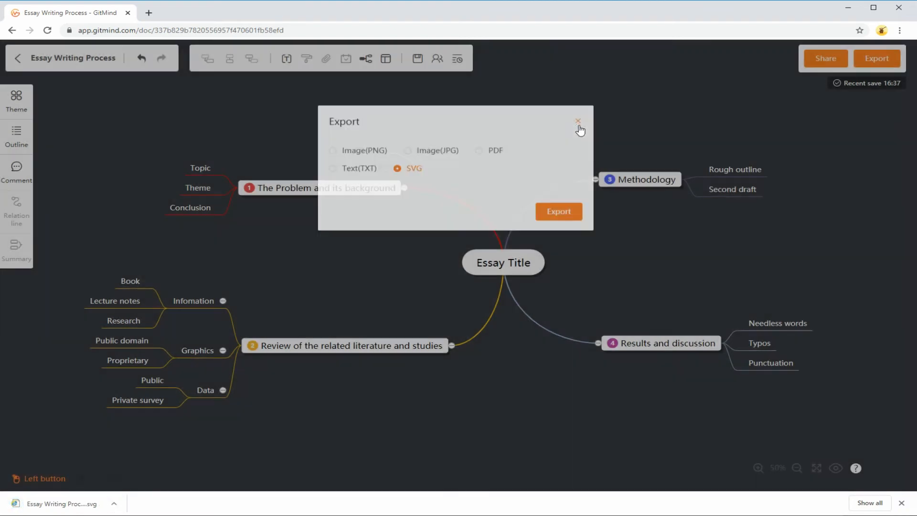
click(577, 122)
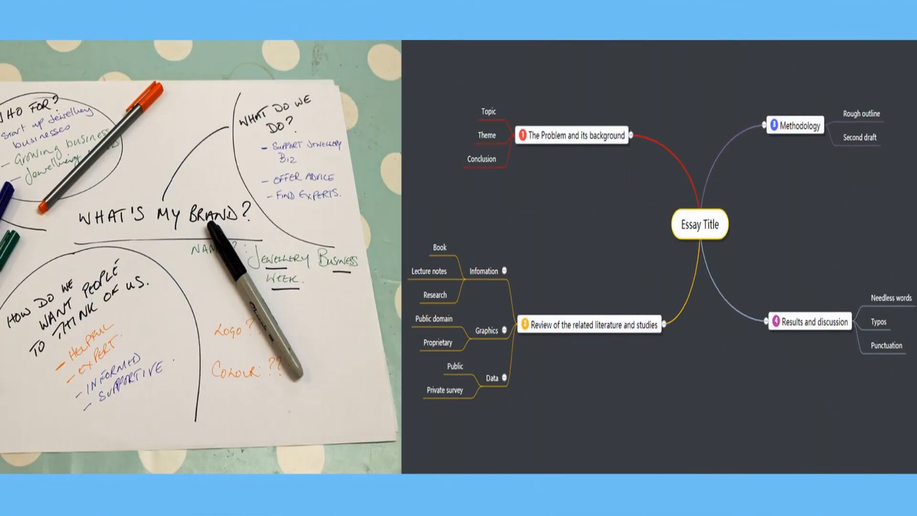